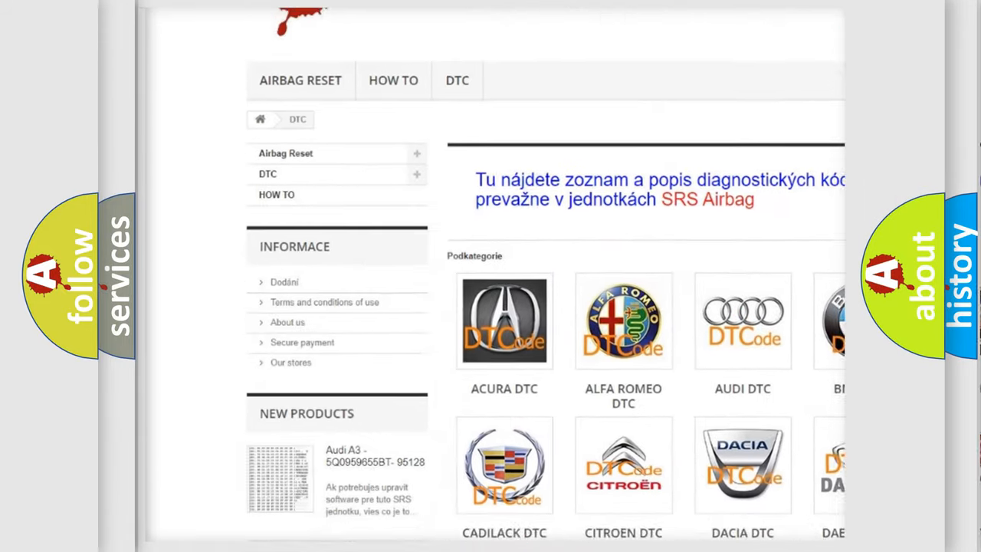
scroll("down", 3)
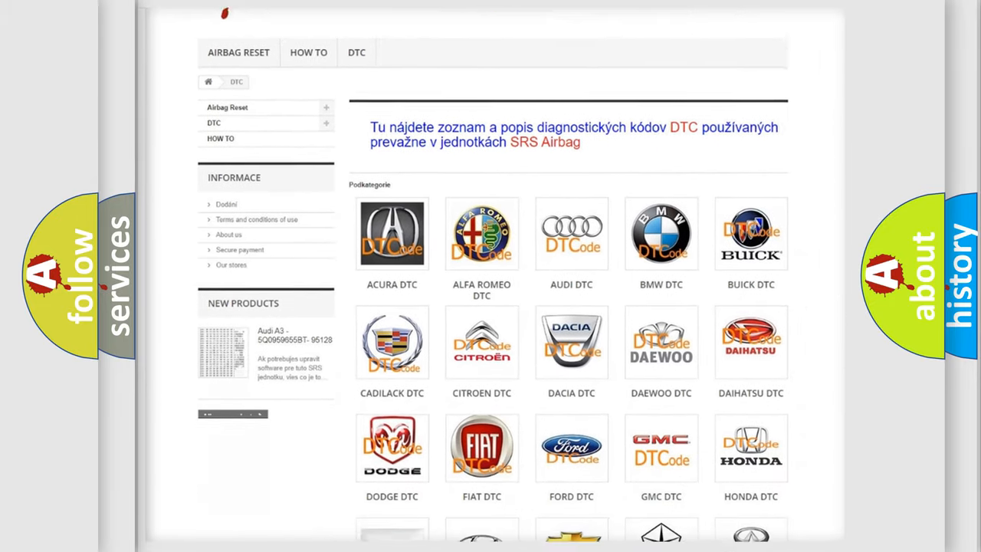
scroll("down", 3)
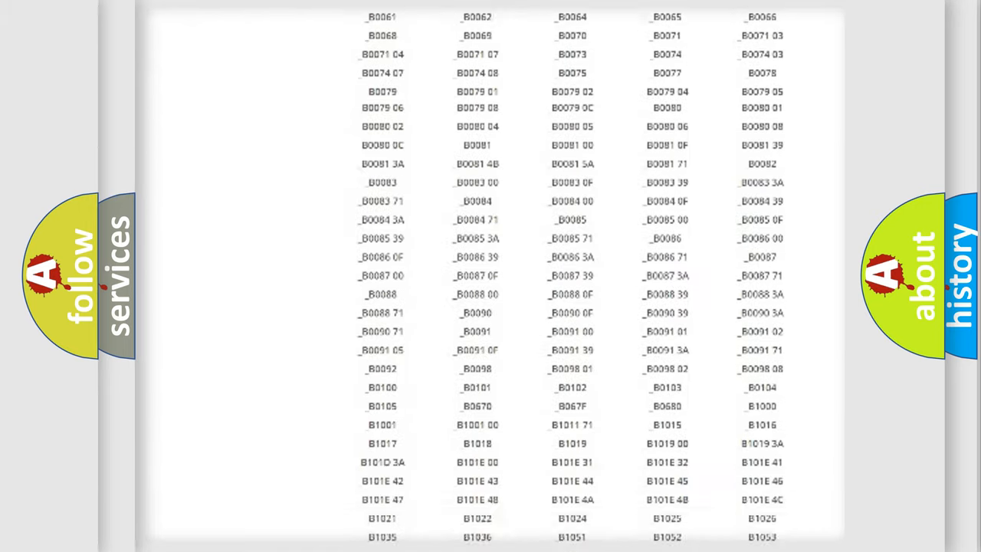
scroll("up", 3)
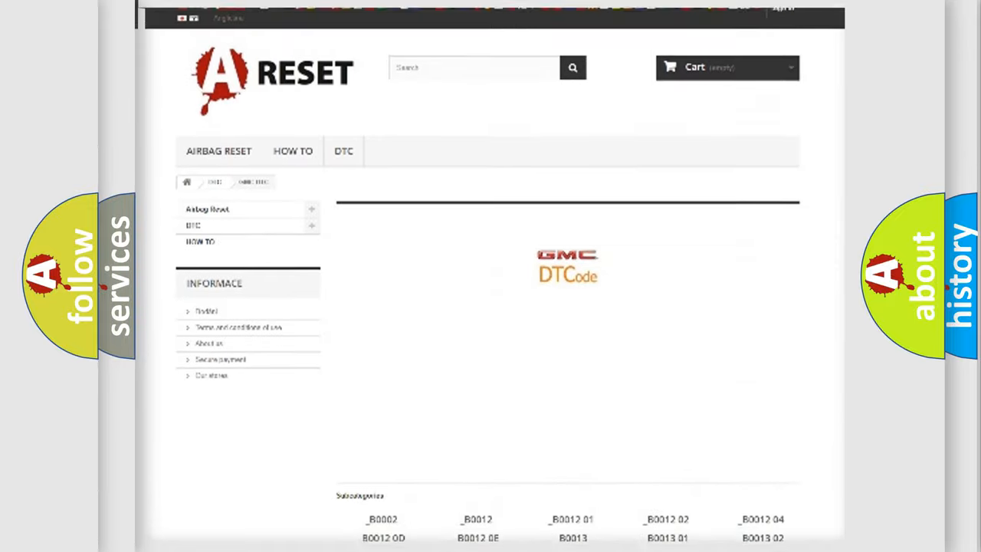